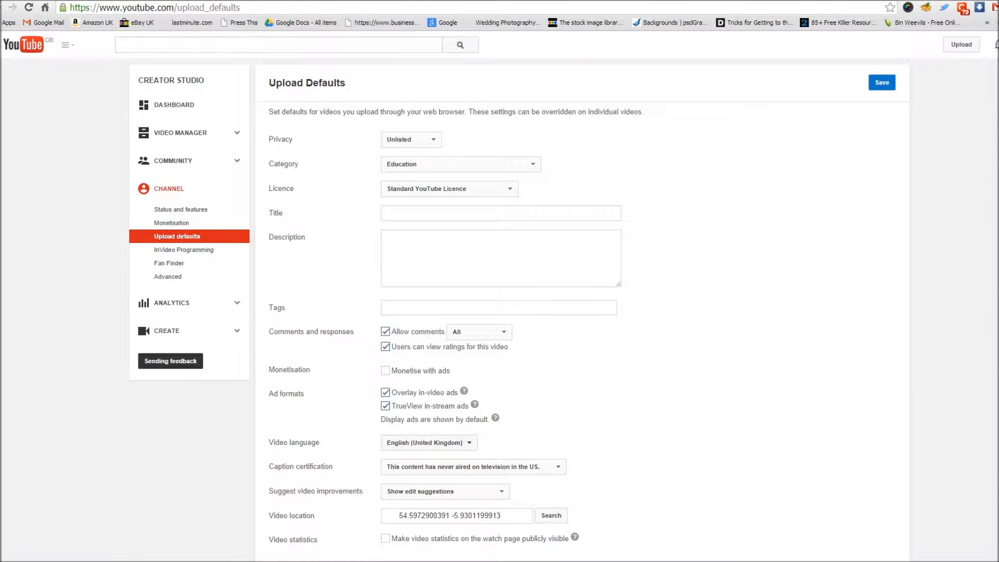
pyautogui.moveTo(326, 264)
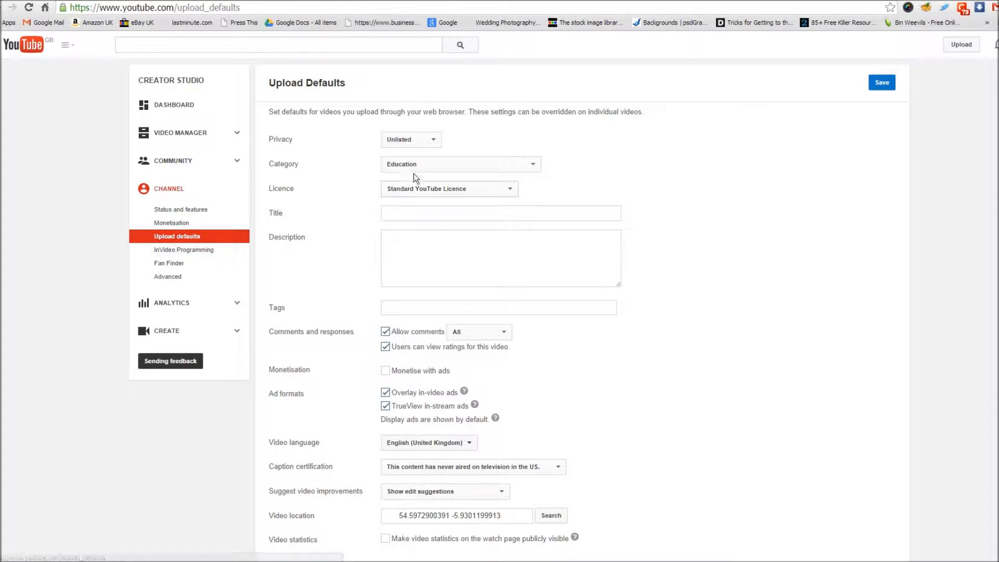
# Enlarge the Upload Defaults page with Ctrl+Plus, then switch back to Chrome and reset zoom to default
pyautogui.click(411, 139)
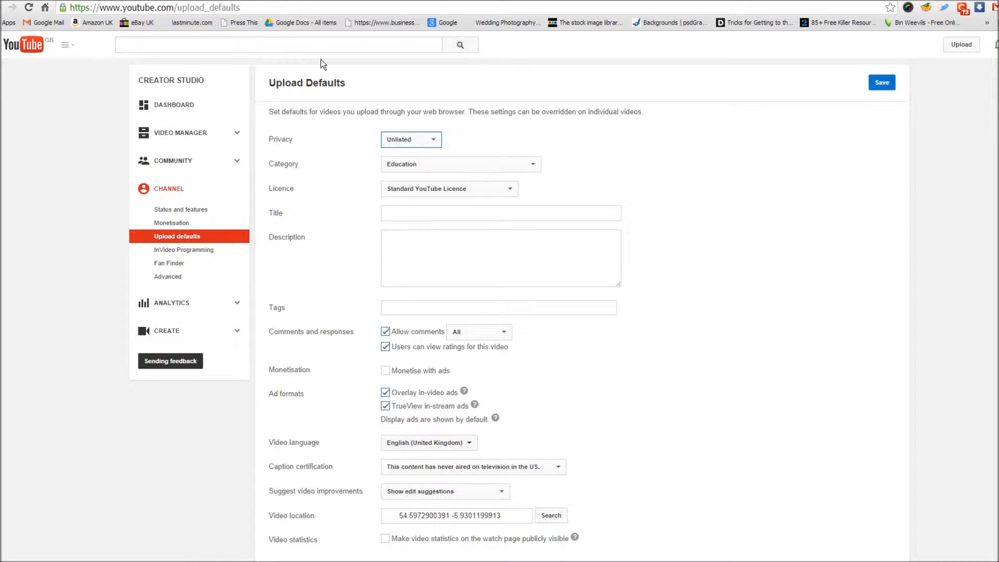
pyautogui.moveTo(342, 97)
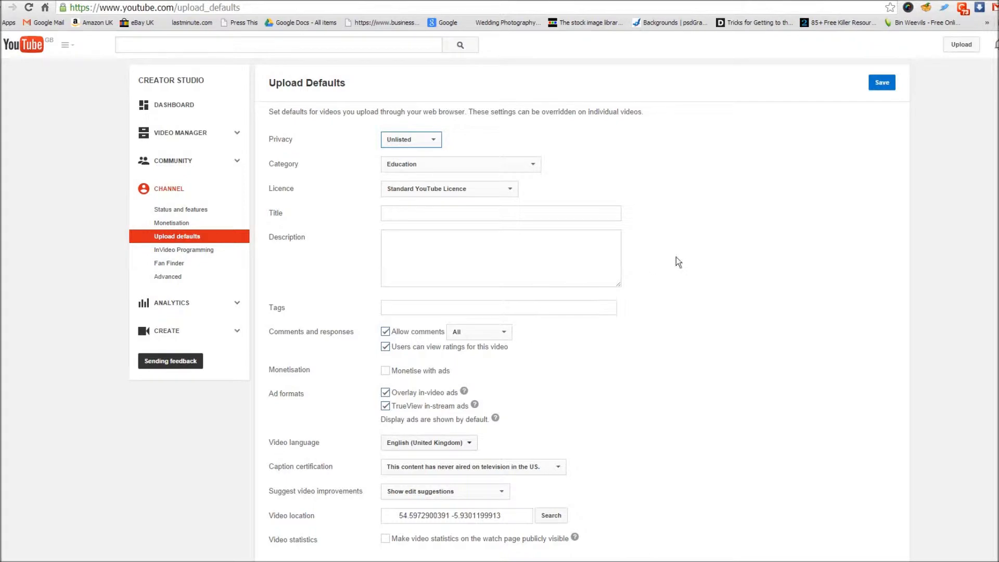
pyautogui.moveTo(682, 260)
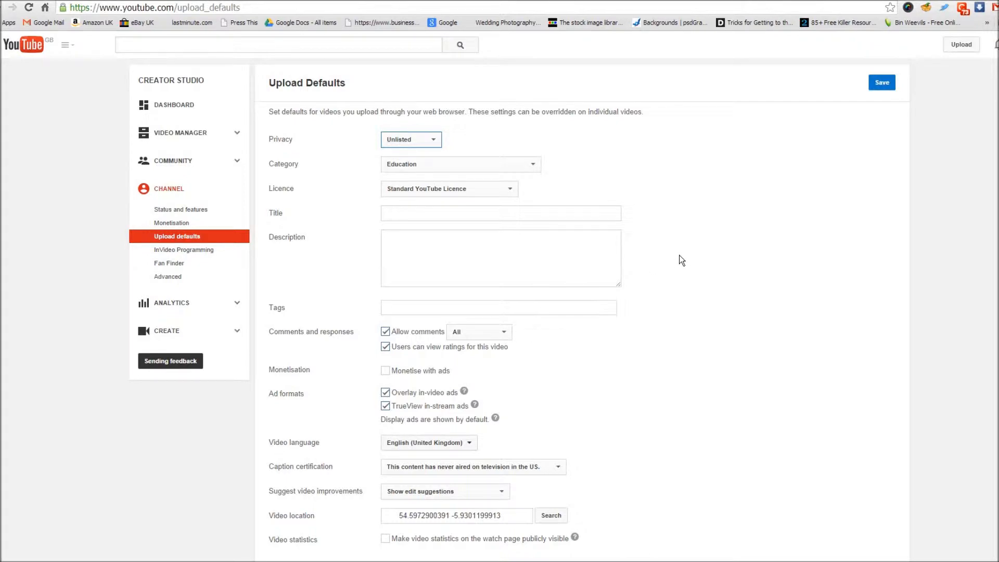
pyautogui.press('ctrl+plus')
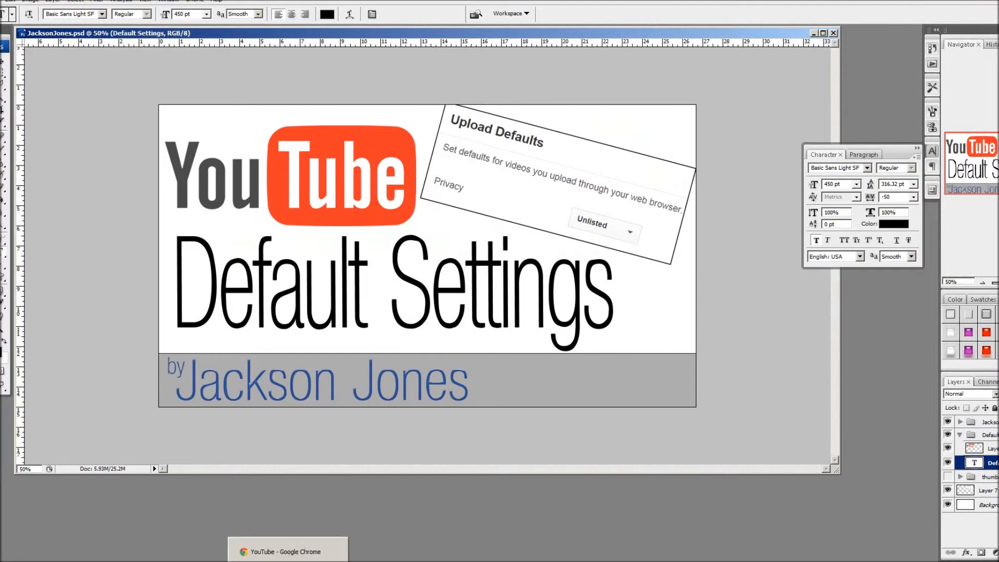
pyautogui.click(288, 552)
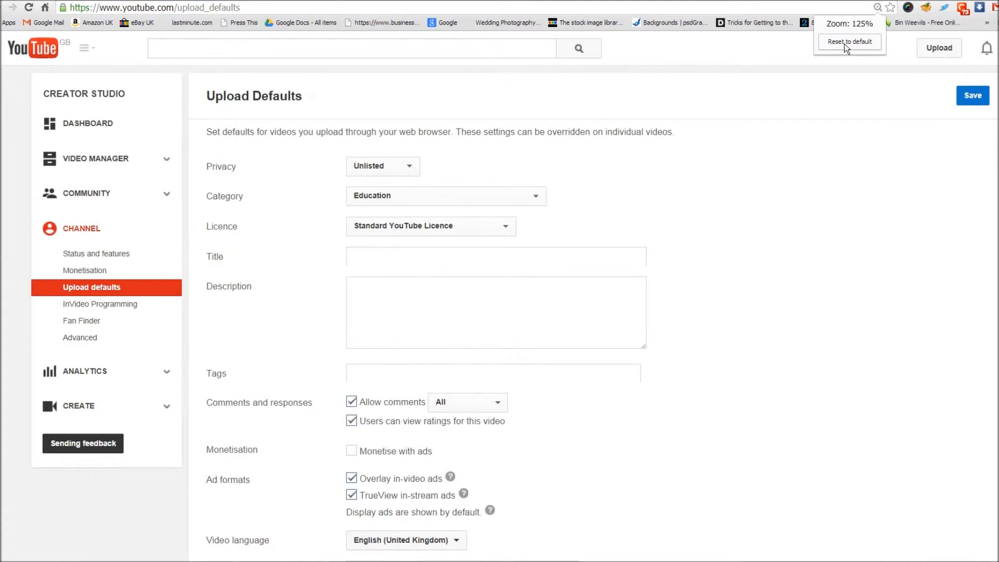
pyautogui.click(849, 42)
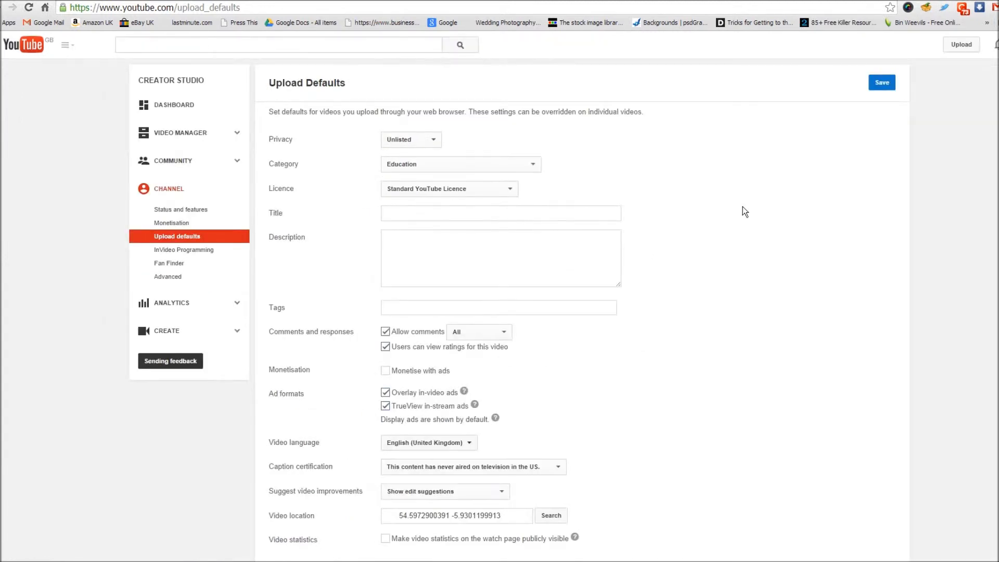